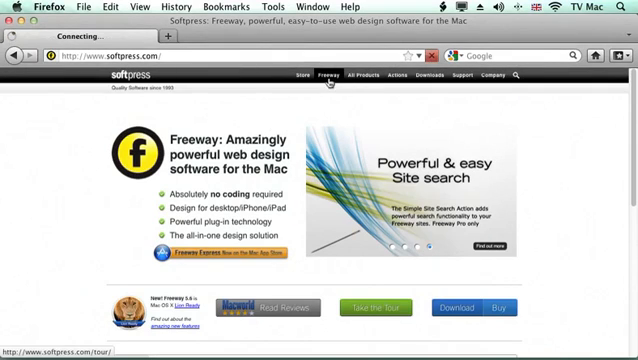
Show the Softpress Products page presenting Freeway Pro and Freeway Express.
left_click(348, 76)
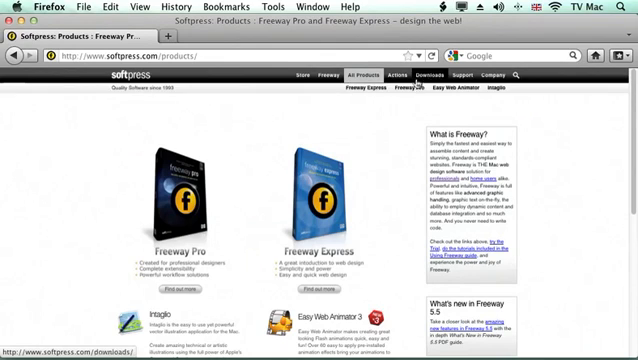
Show the Softpress Support page with FAQs, manuals and knowledgebase.
left_click(458, 76)
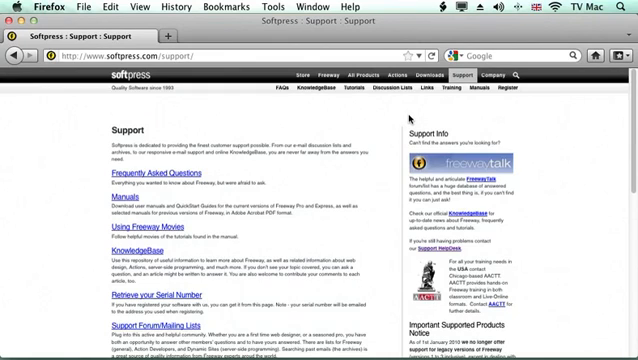
mouse_move(410, 120)
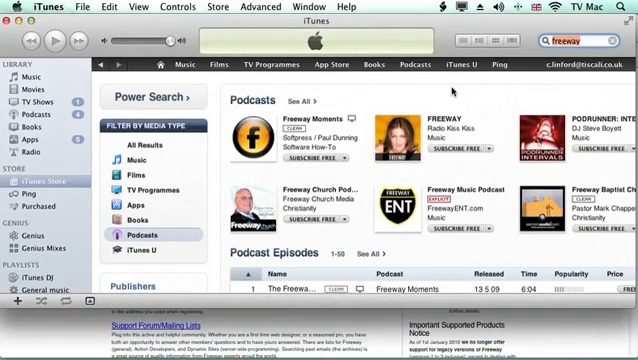
mouse_move(452, 90)
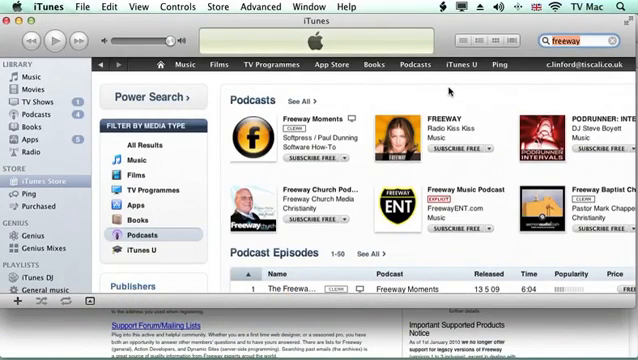
mouse_move(432, 80)
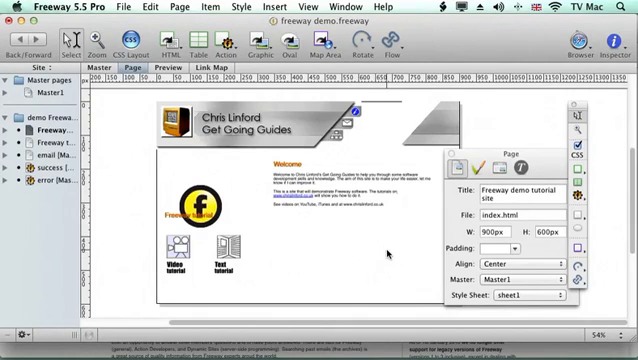
mouse_move(388, 252)
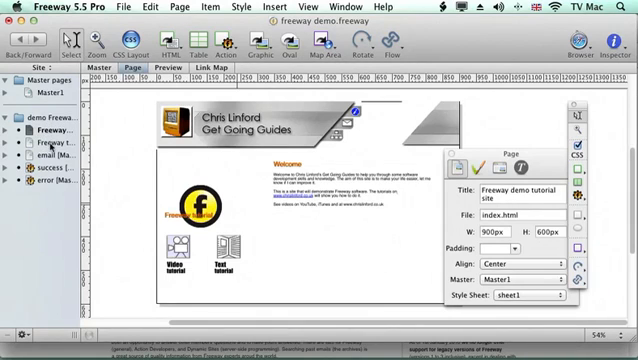
View the demo site's email form page, then return to the Welcome index page.
left_click(52, 142)
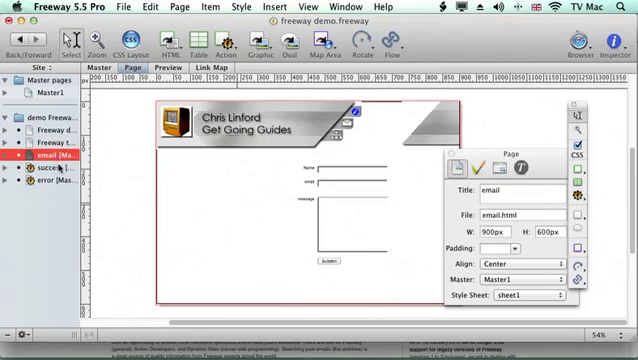
left_click(50, 180)
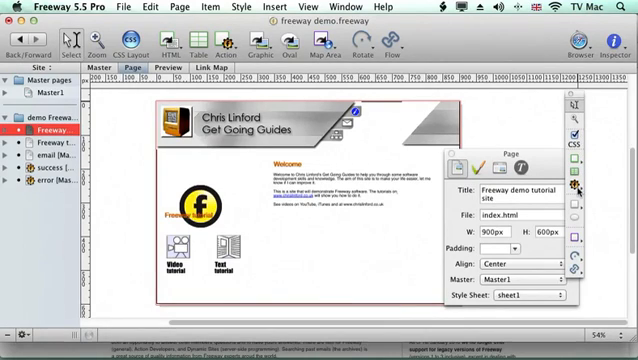
mouse_move(574, 184)
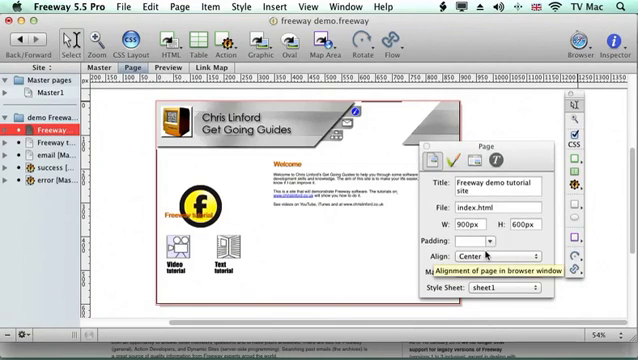
mouse_move(372, 172)
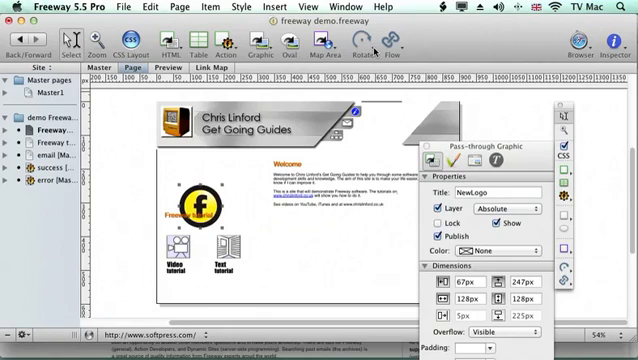
mouse_move(372, 50)
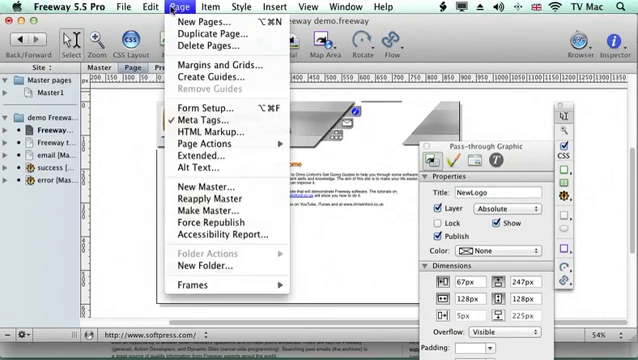
left_click(184, 8)
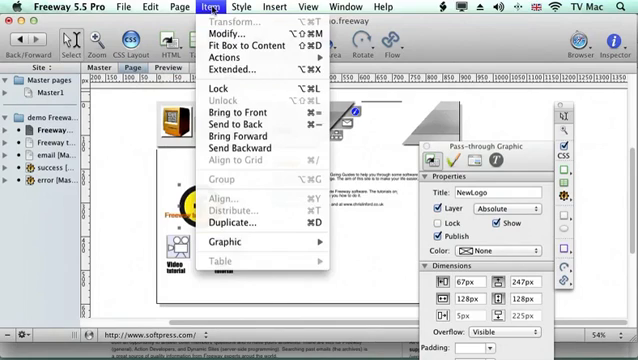
left_click(212, 8)
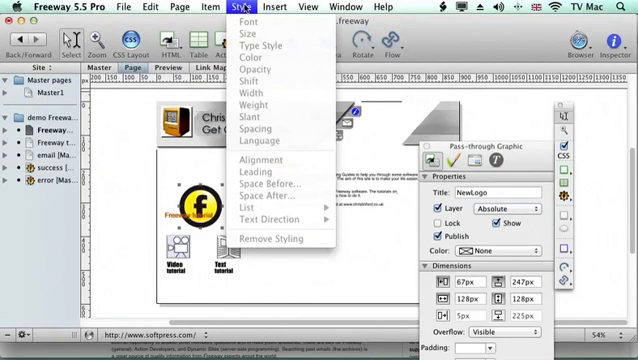
left_click(234, 8)
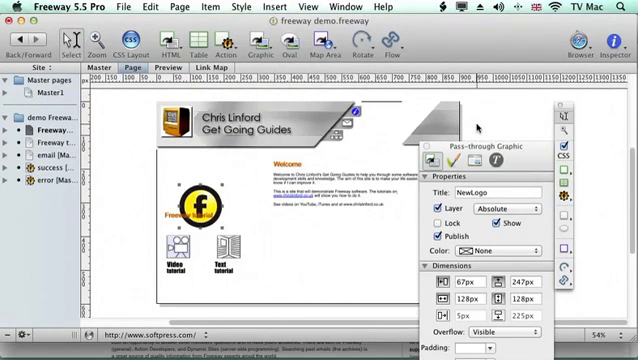